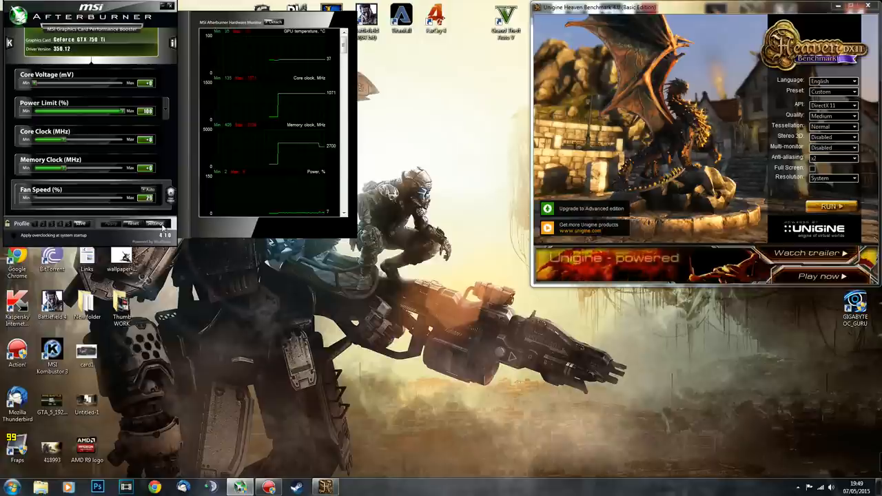
Enable the Framerate graph in Afterburner's monitoring settings and apply with OK
left_click(154, 223)
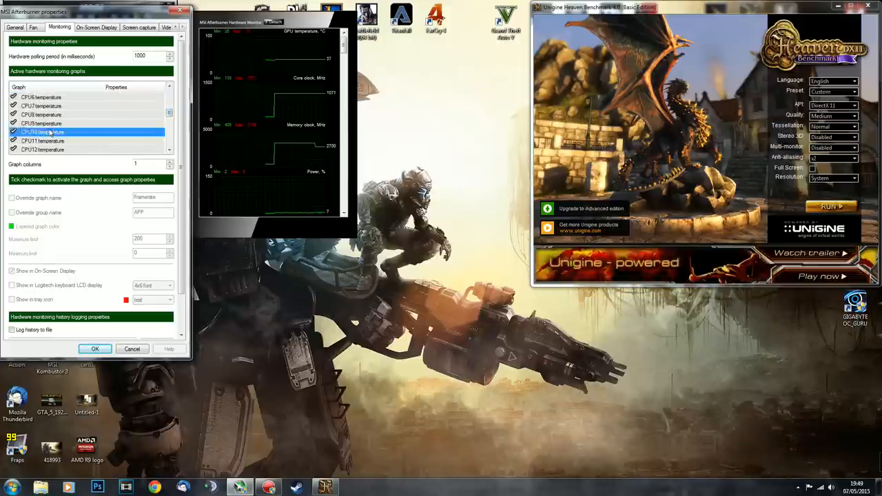
left_click(42, 106)
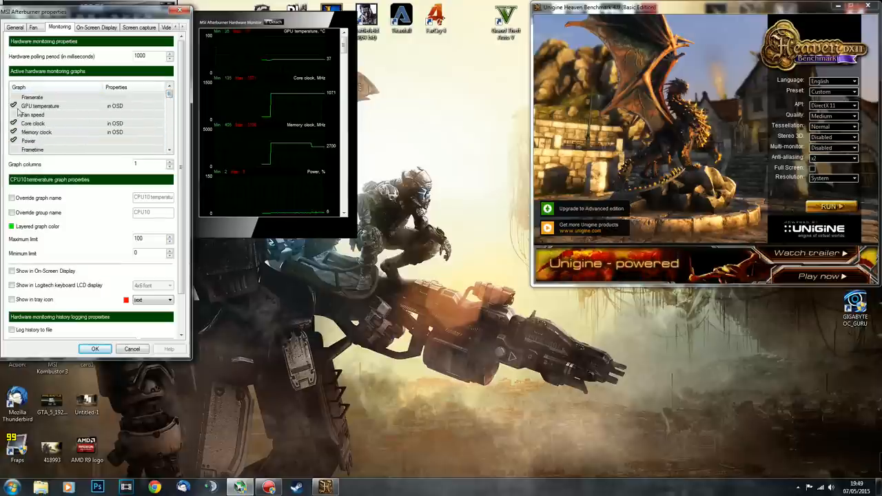
left_click(13, 97)
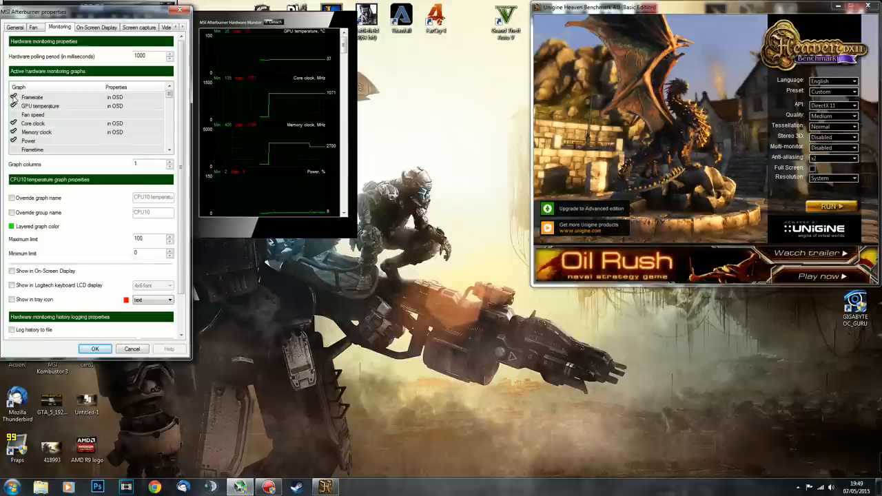
left_click(13, 98)
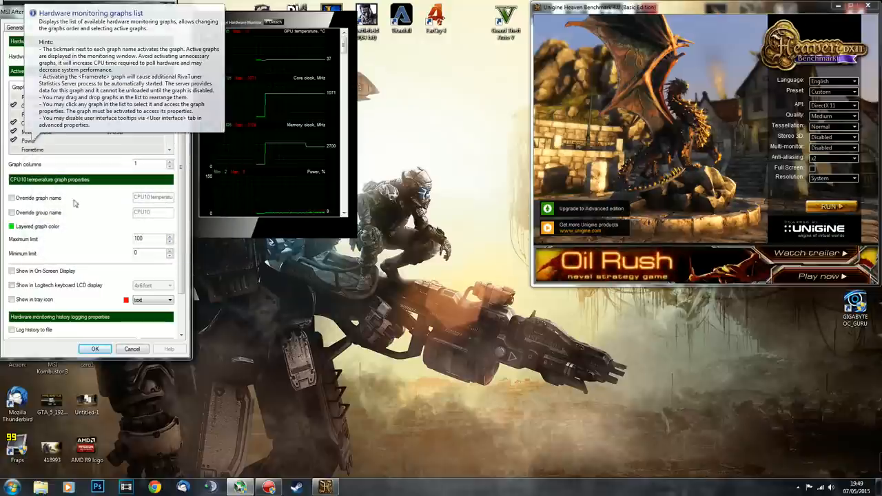
left_click(96, 349)
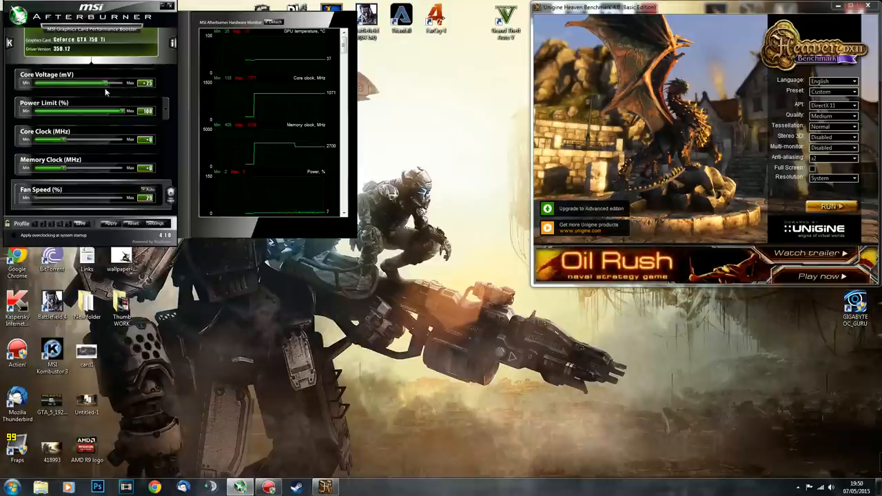
left_click_drag(103, 83, 35, 83)
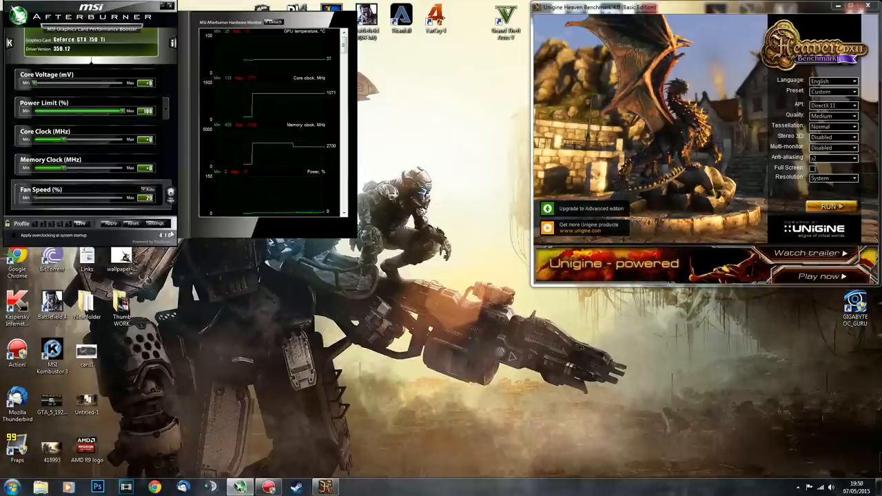
left_click(155, 224)
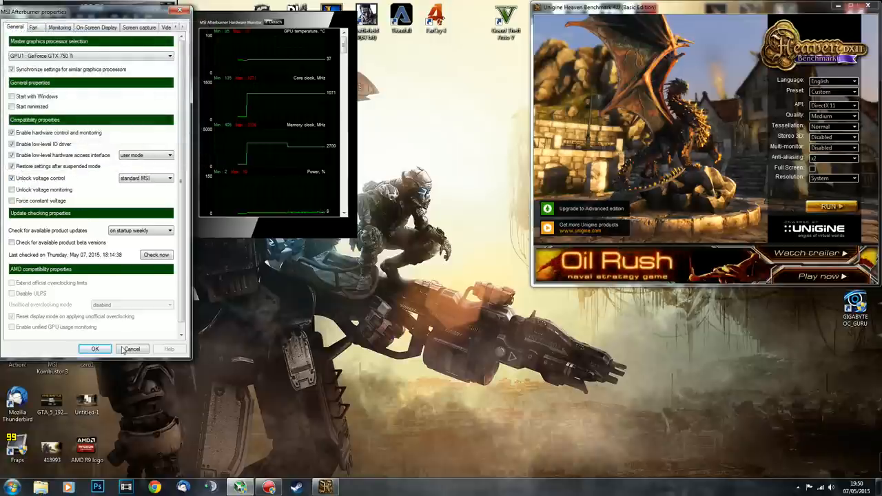
left_click(95, 349)
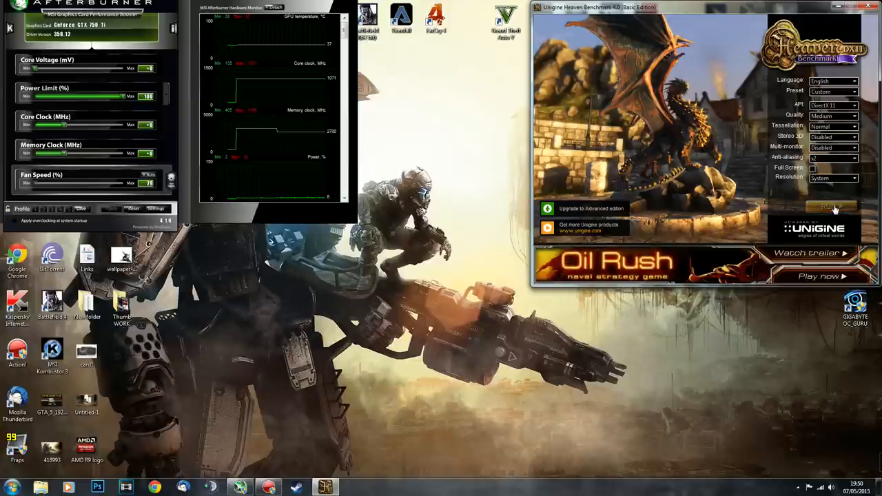
Launch the Heaven benchmark run using the current custom preset
left_click(834, 207)
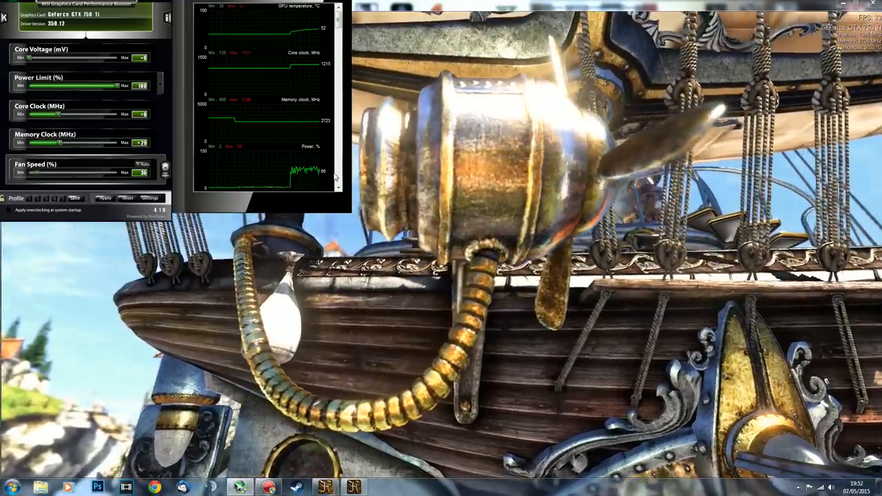
mouse_move(317, 186)
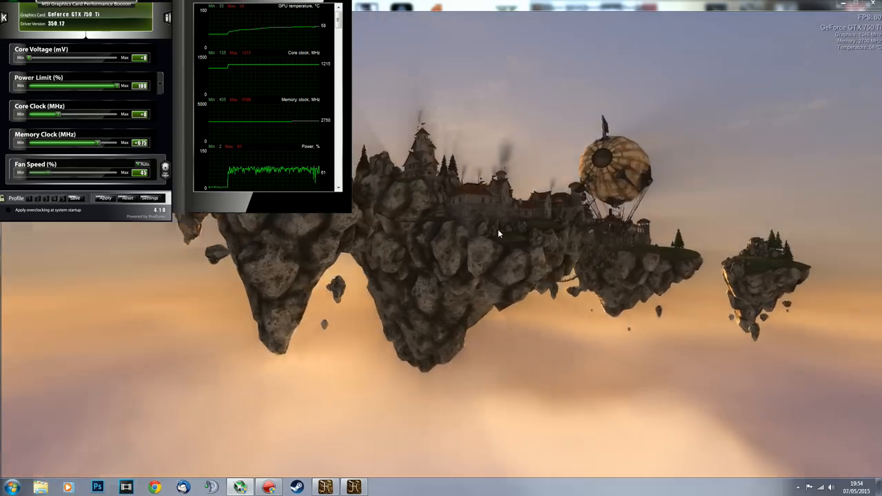
mouse_move(488, 276)
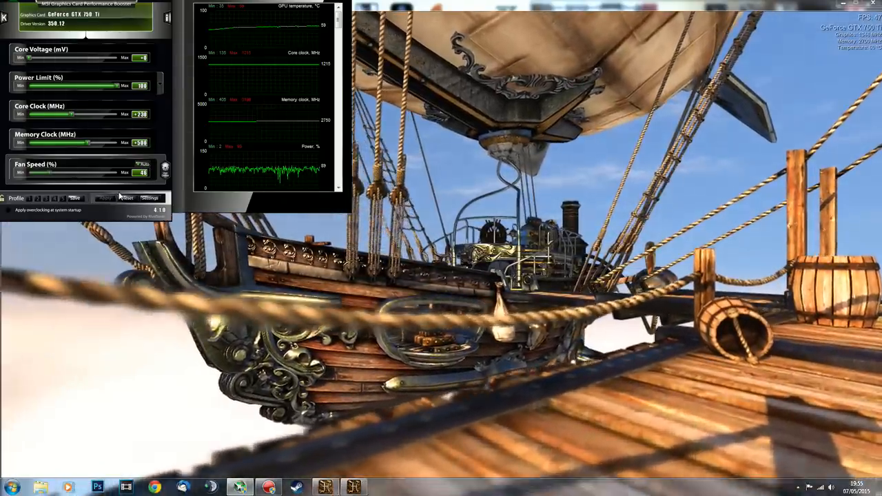
mouse_move(310, 176)
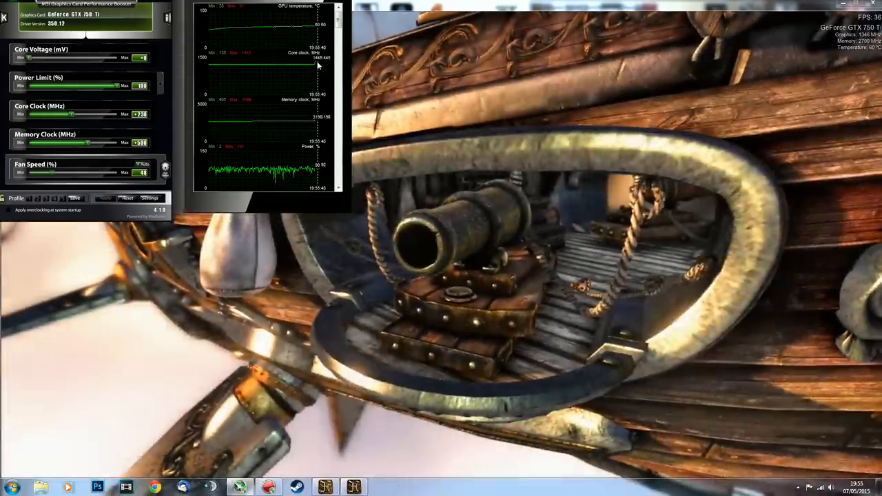
mouse_move(331, 62)
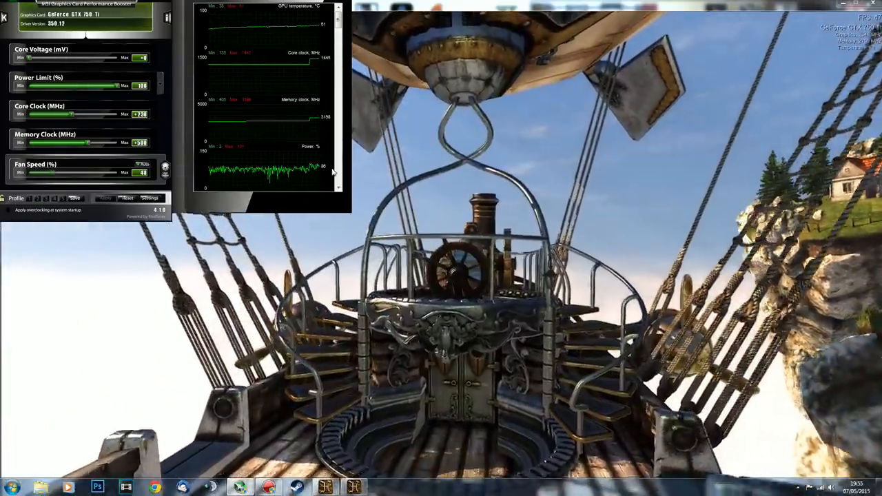
mouse_move(330, 65)
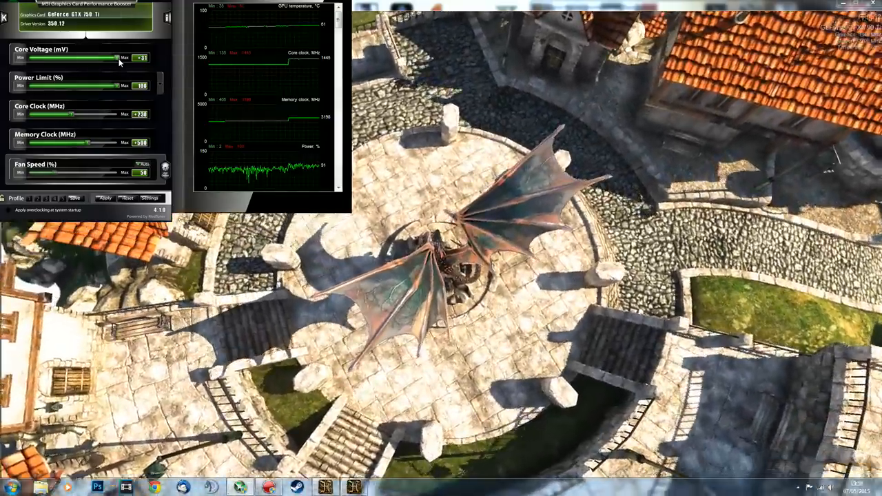
Raise the core voltage offset to +31 mV during the benchmark
left_click_drag(96, 57, 93, 57)
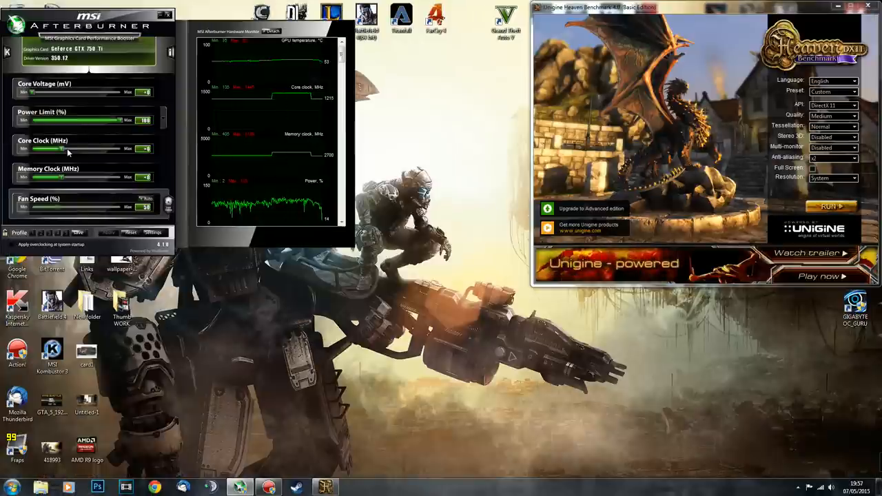
Save a +154 core clock profile, reset to defaults, then raise core clock to +241
left_click_drag(55, 148, 65, 148)
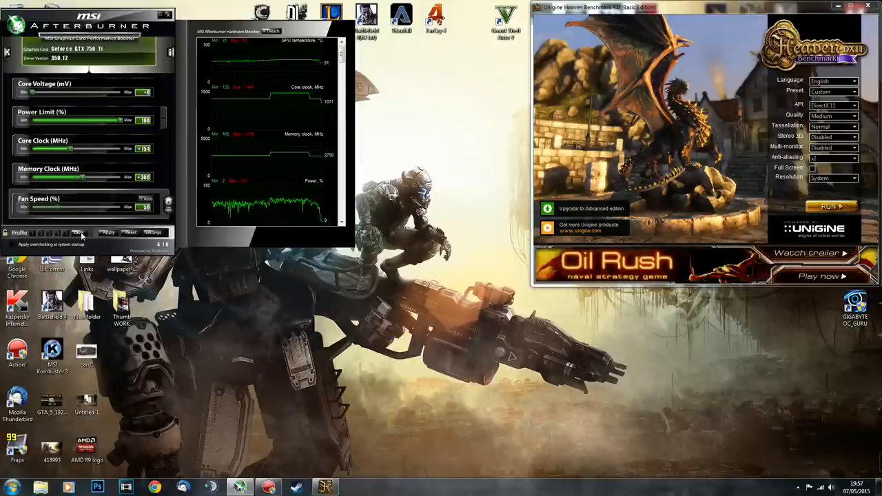
left_click(78, 232)
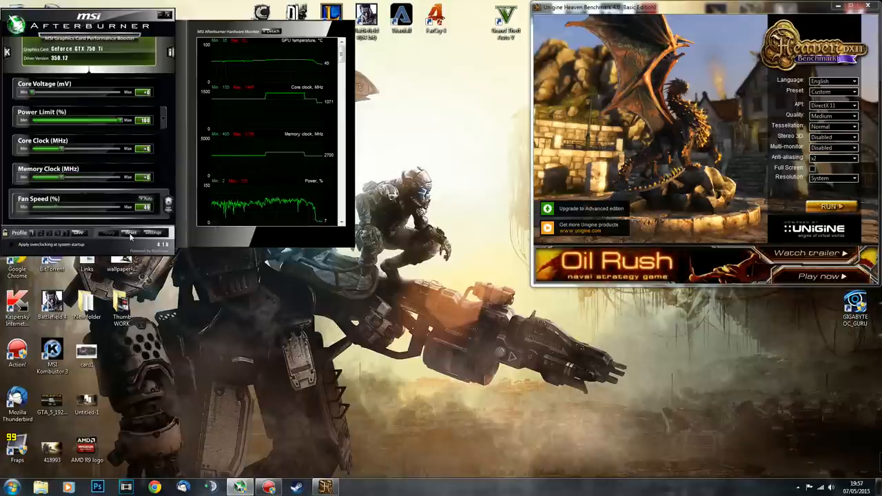
left_click(867, 7)
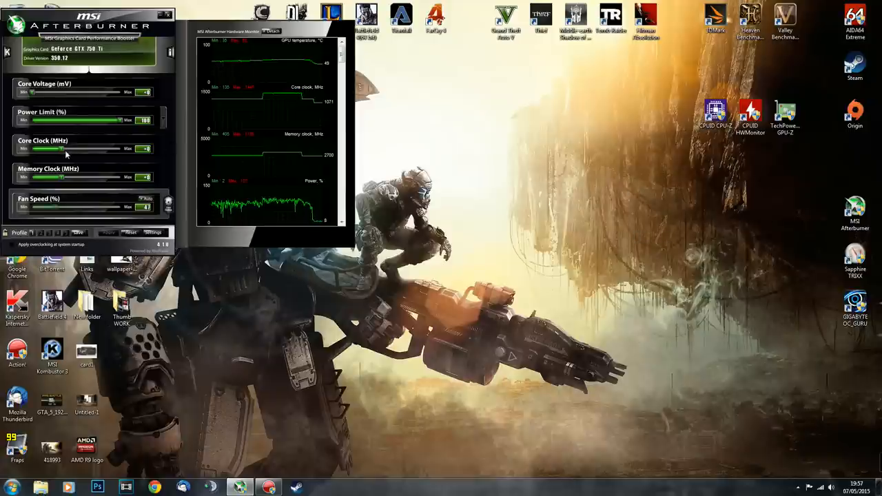
left_click_drag(55, 148, 87, 149)
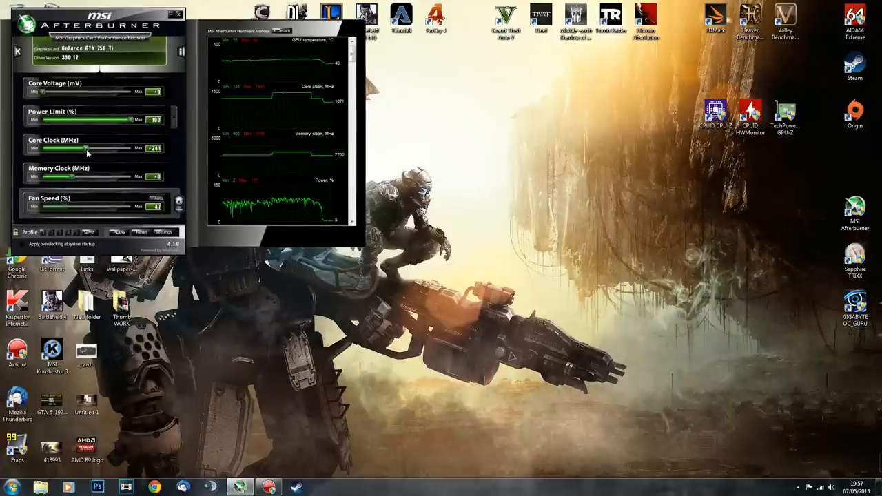
left_click_drag(86, 147, 80, 147)
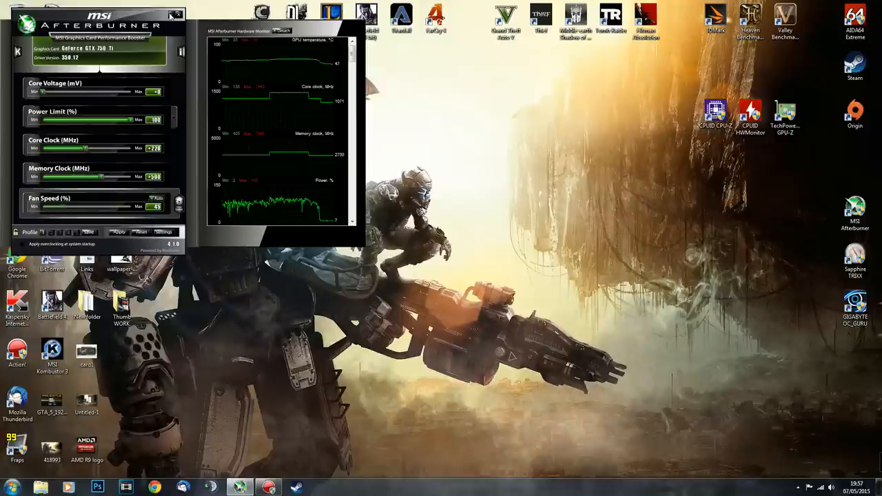
Minimize the MSI Afterburner window to the desktop
left_click(177, 13)
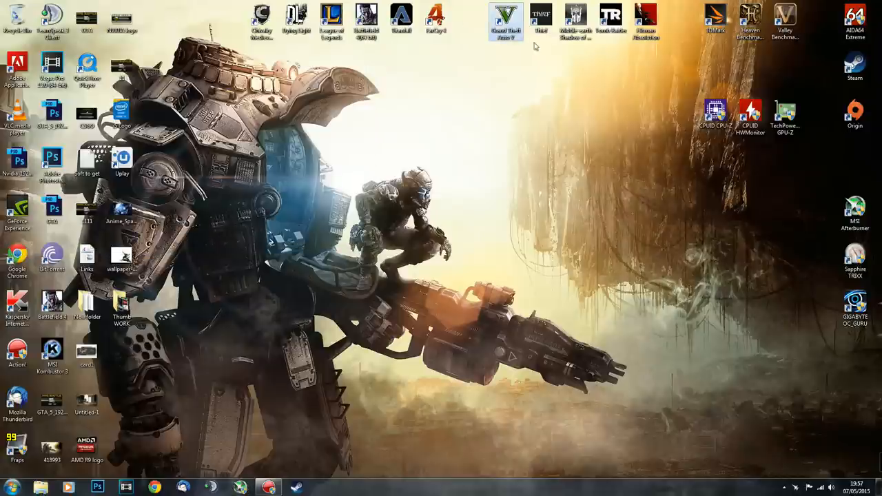
mouse_move(547, 69)
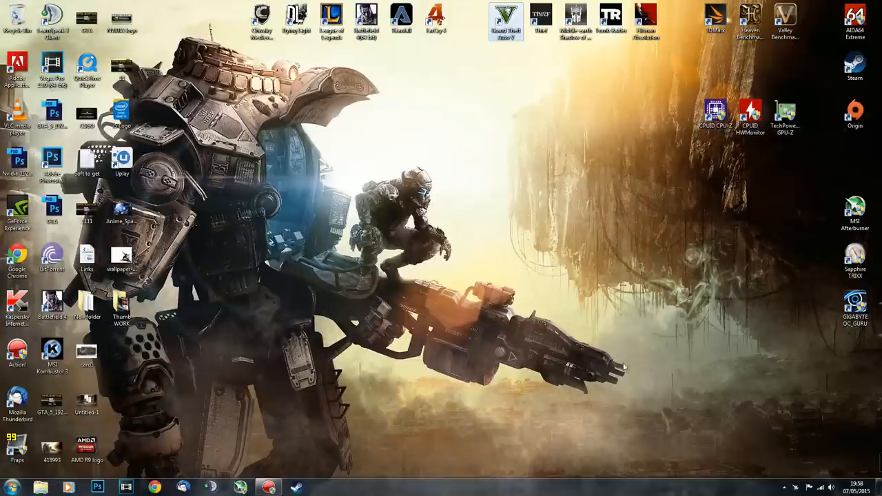
mouse_move(627, 369)
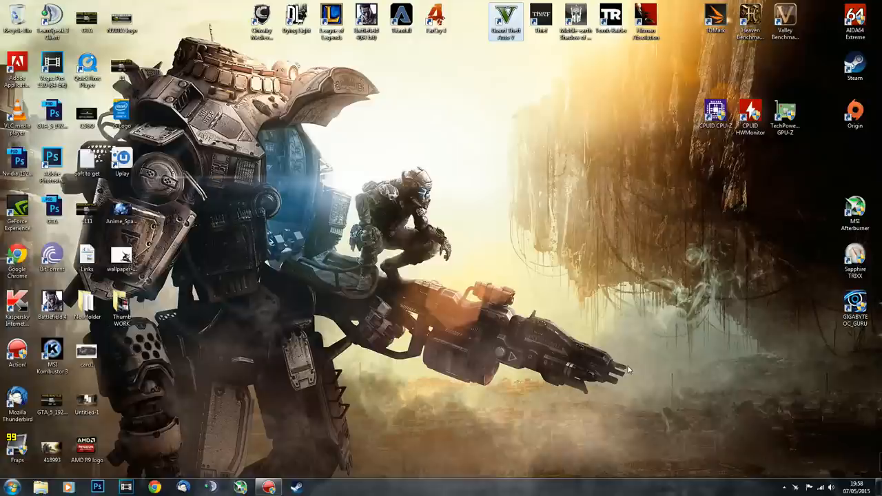
mouse_move(623, 369)
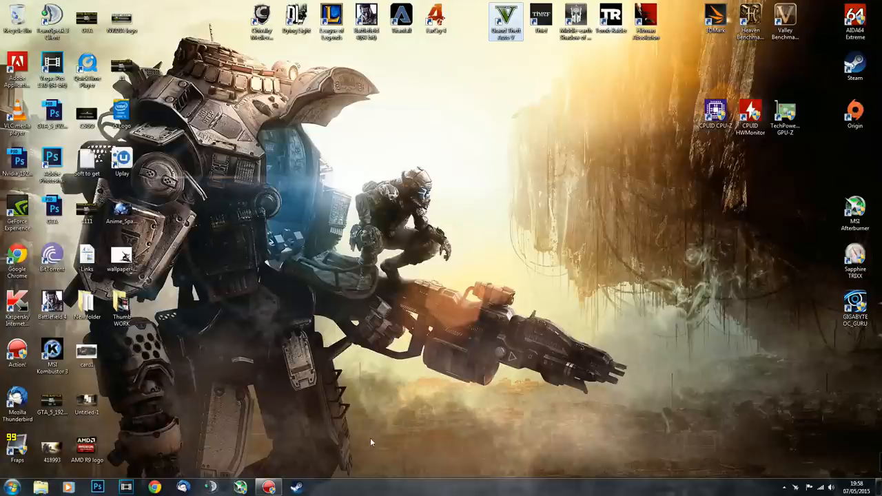
mouse_move(600, 233)
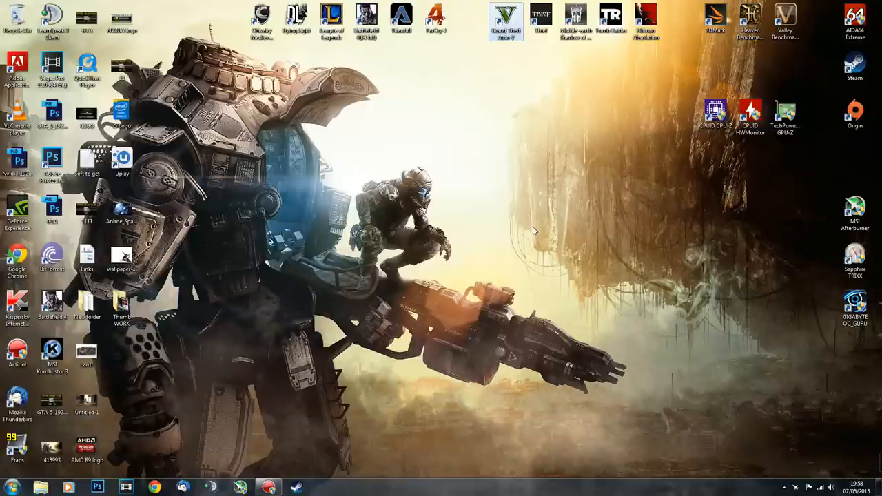
mouse_move(632, 435)
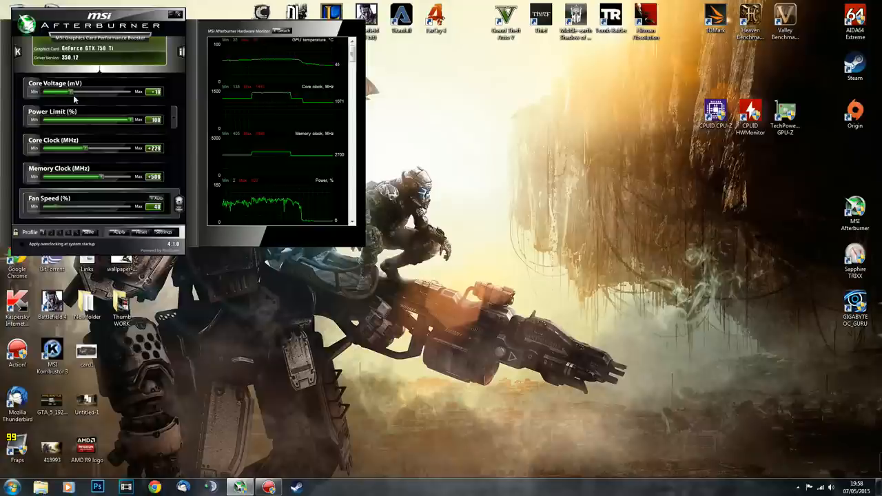
Zero the core voltage, settle memory clock near +450, and lower core clock to +200
left_click_drag(69, 91, 43, 91)
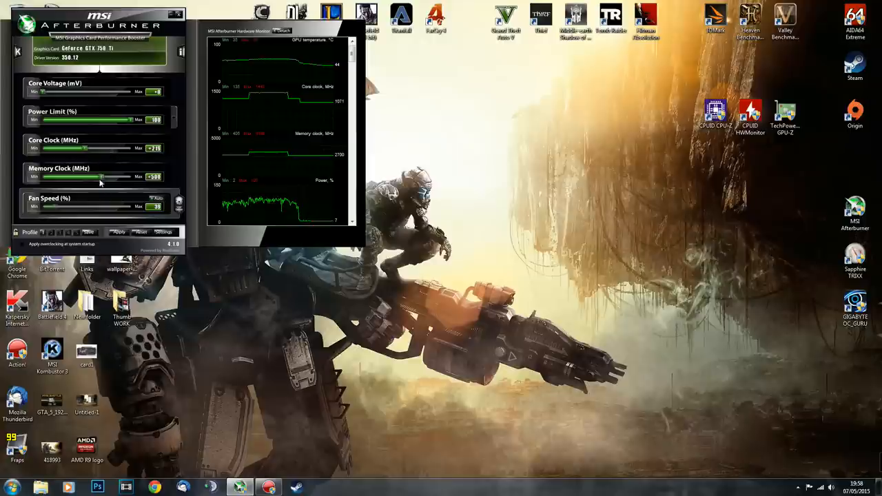
left_click_drag(102, 176, 95, 176)
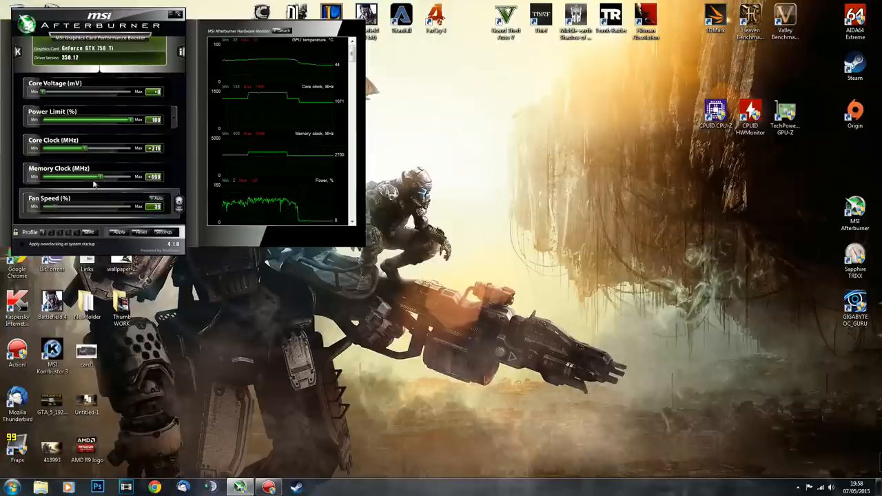
left_click_drag(100, 176, 97, 177)
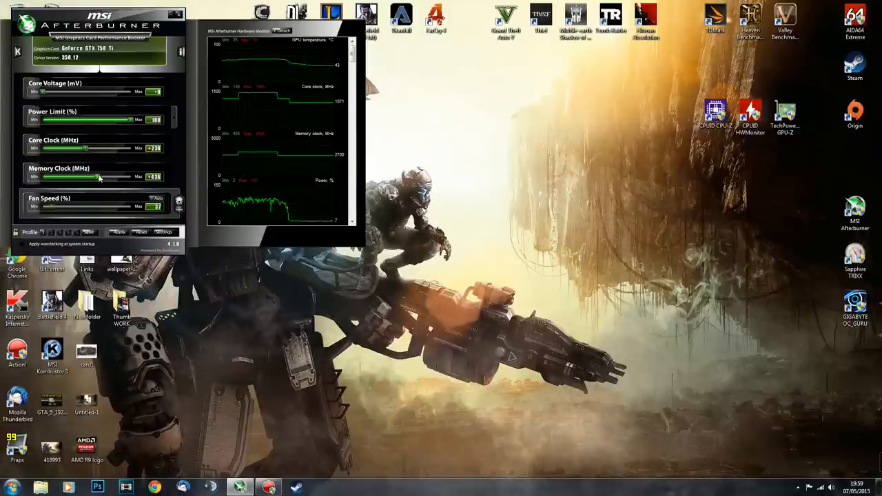
left_click_drag(96, 177, 110, 177)
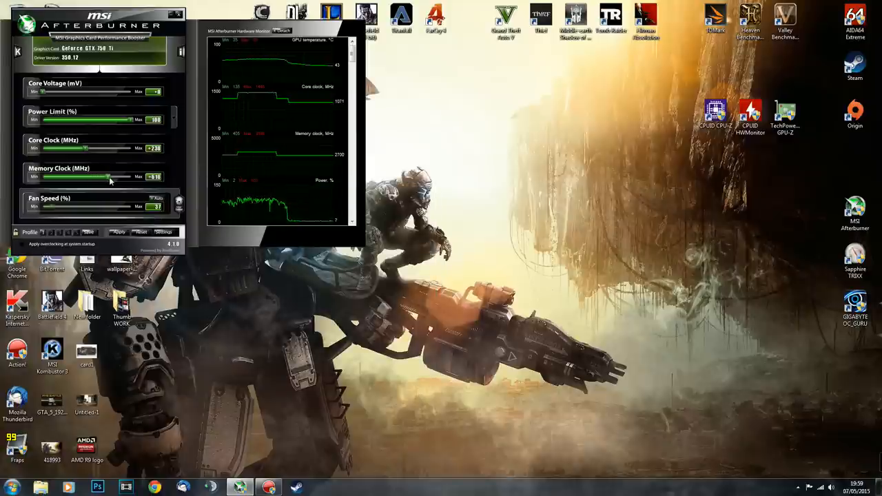
left_click_drag(110, 177, 101, 177)
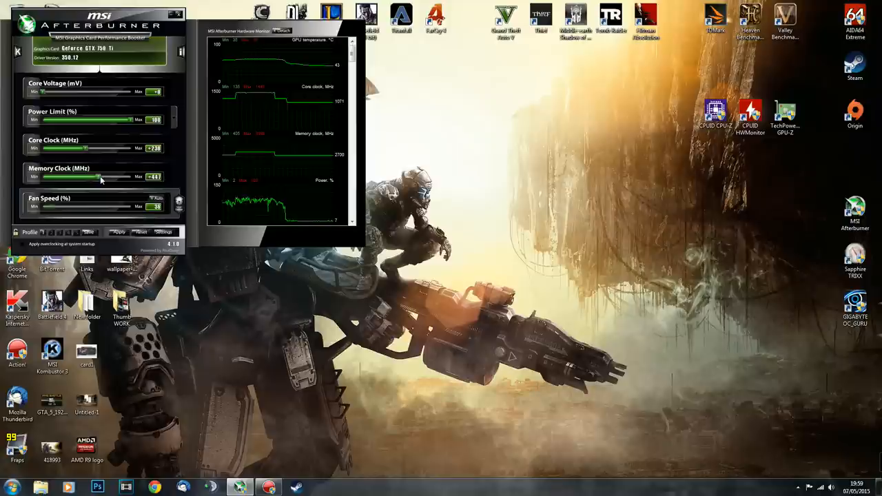
left_click_drag(100, 179, 83, 148)
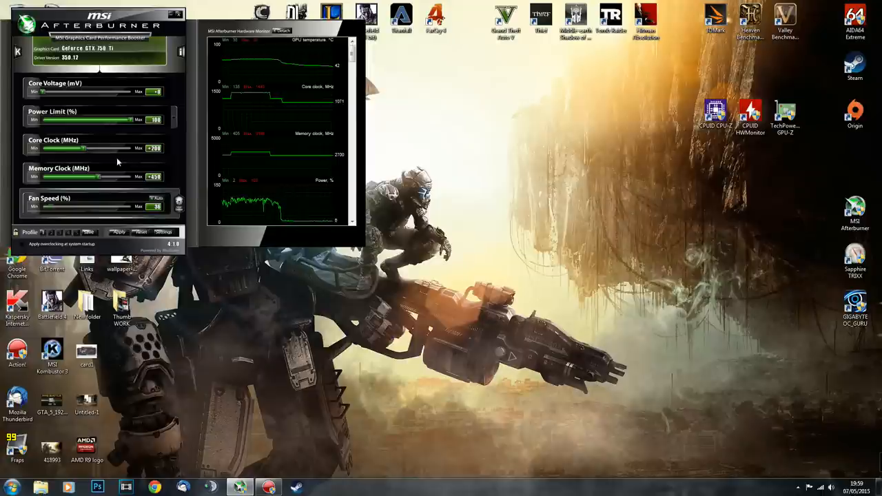
mouse_move(149, 149)
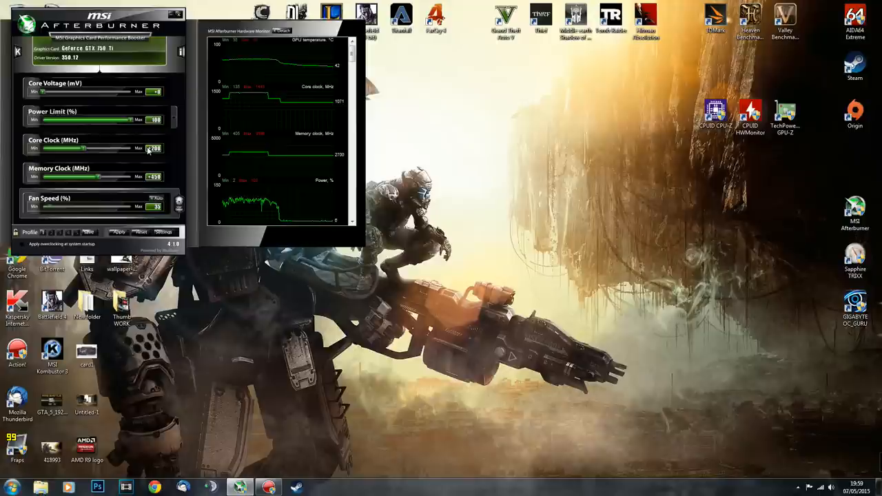
mouse_move(329, 215)
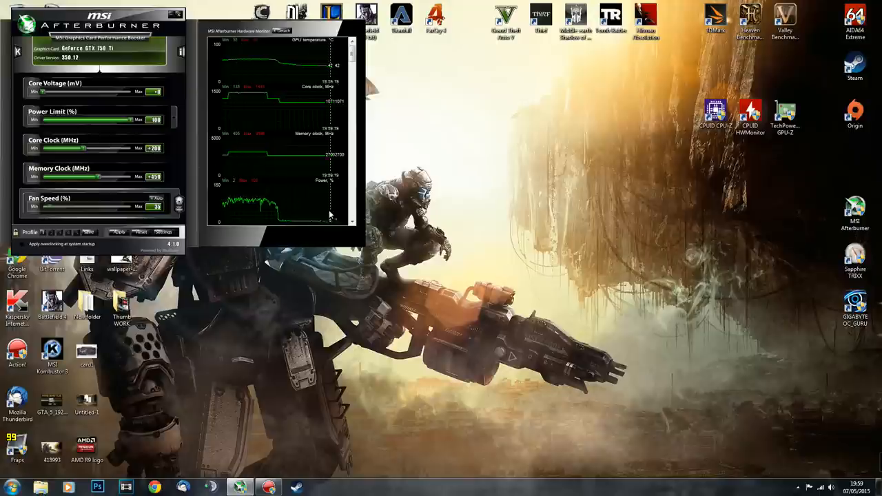
mouse_move(613, 266)
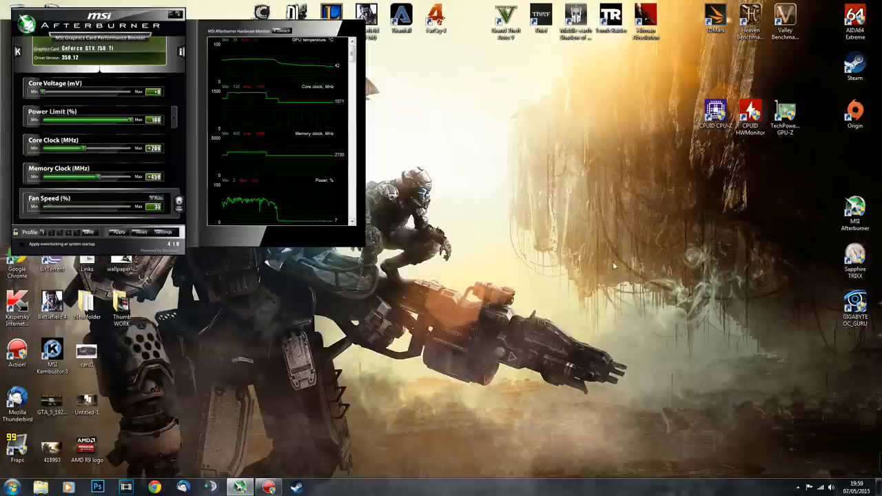
mouse_move(609, 168)
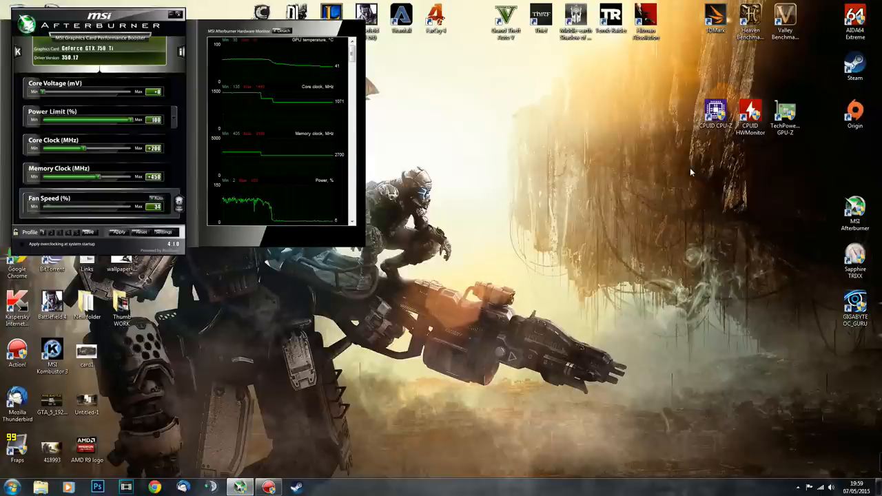
mouse_move(546, 197)
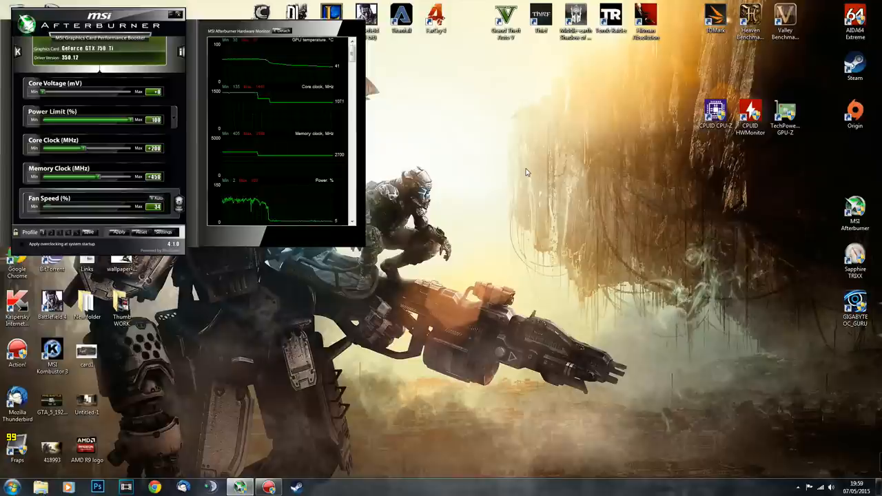
mouse_move(330, 107)
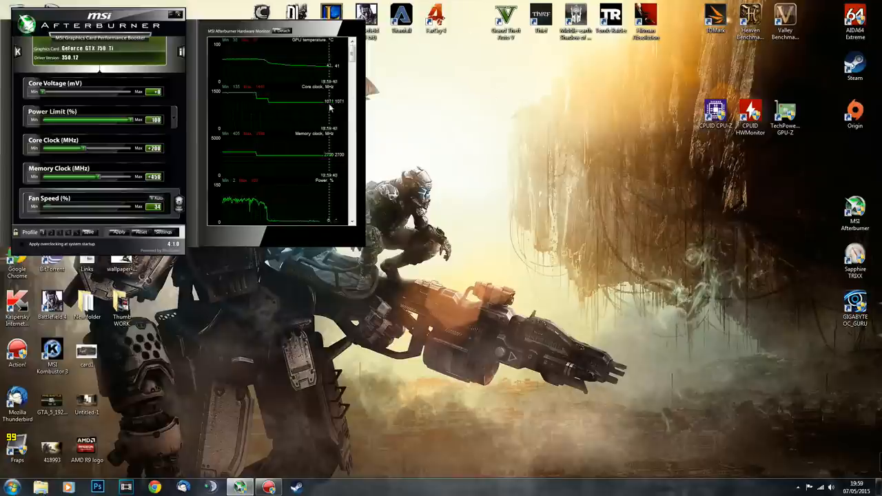
mouse_move(344, 107)
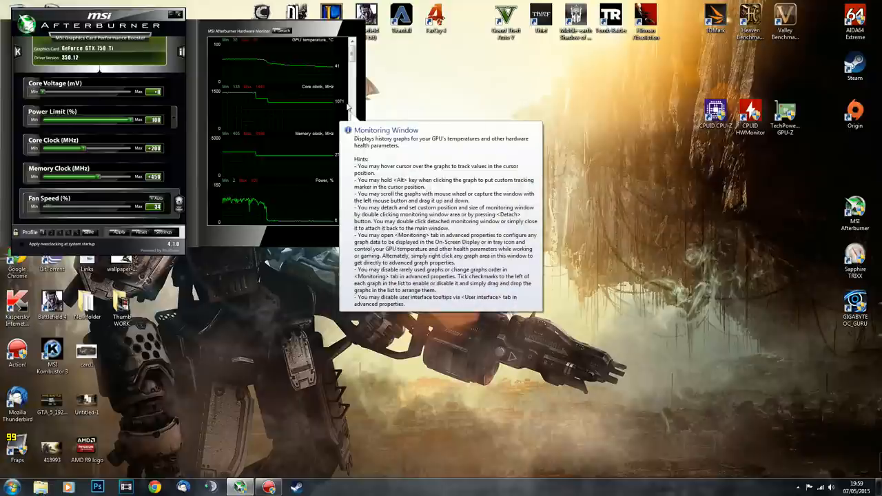